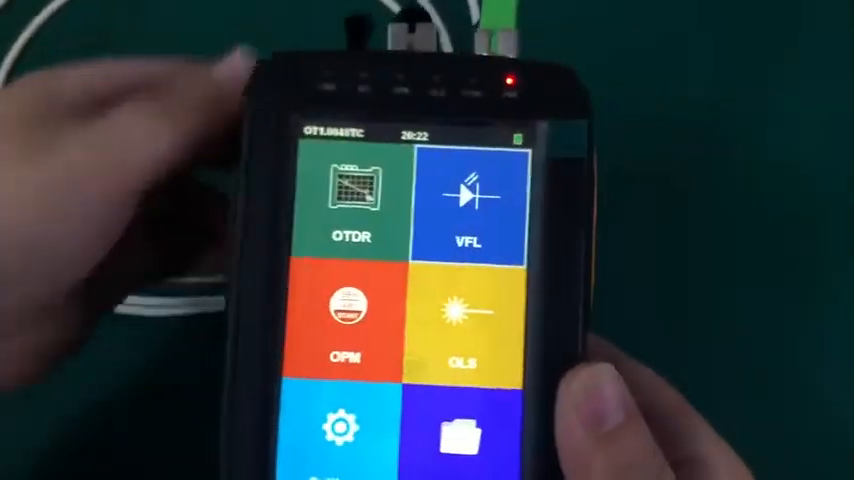
Navigate the main menu and tap the File tile to reach record viewing and data upload.
{"action": "left_click", "coordinate": [464, 200]}
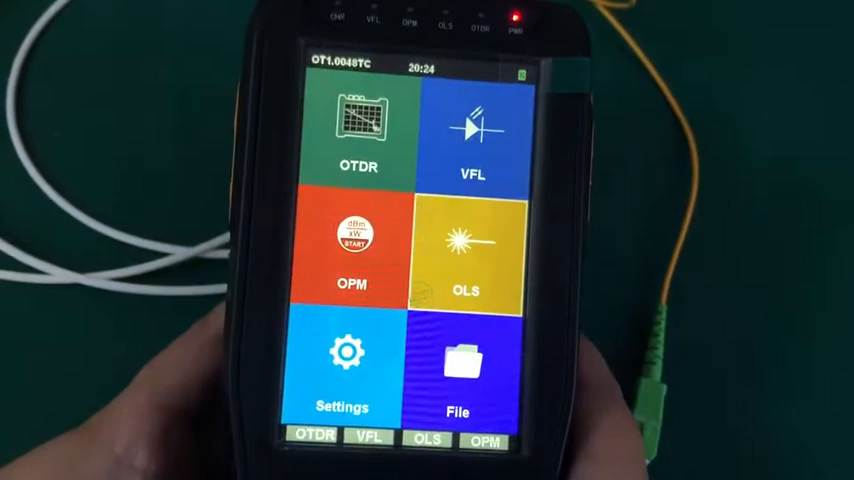
{"action": "left_click", "coordinate": [465, 246]}
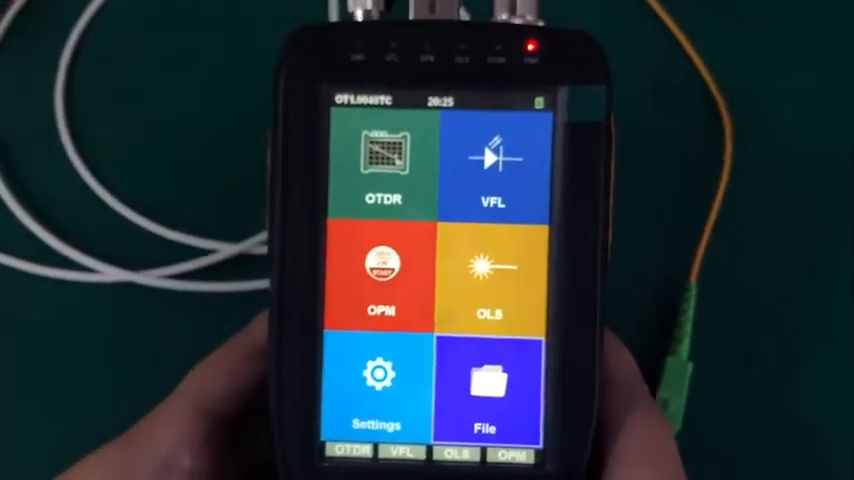
{"action": "left_click", "coordinate": [487, 390]}
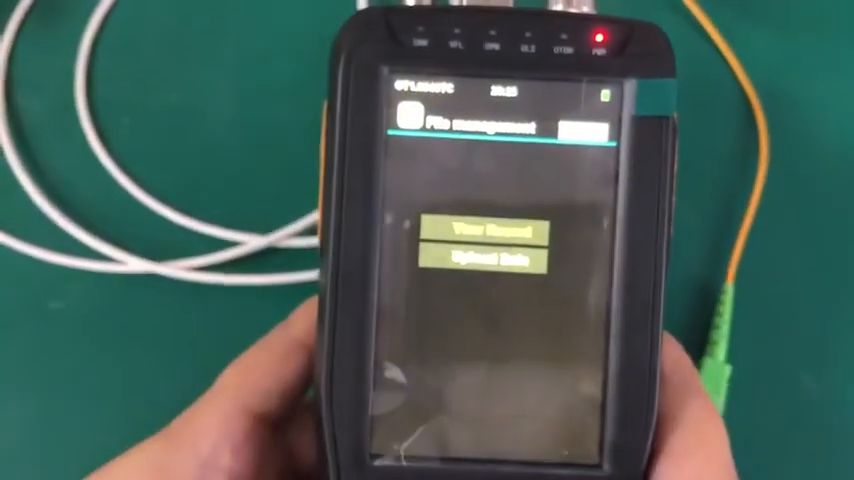